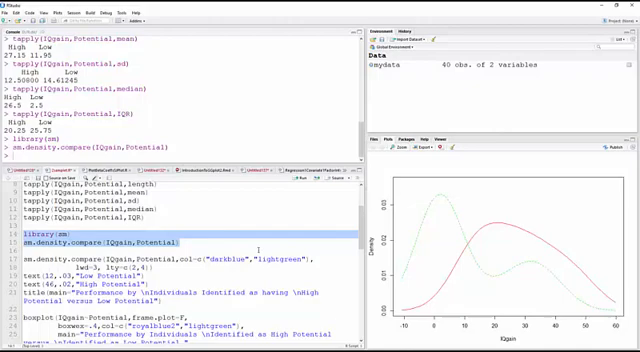
Style the sm.density.compare curves with distinct line types and colours, labelled High and Low Potential, with a title
{"action": "scroll", "scroll_direction": "down", "scroll_amount": 3}
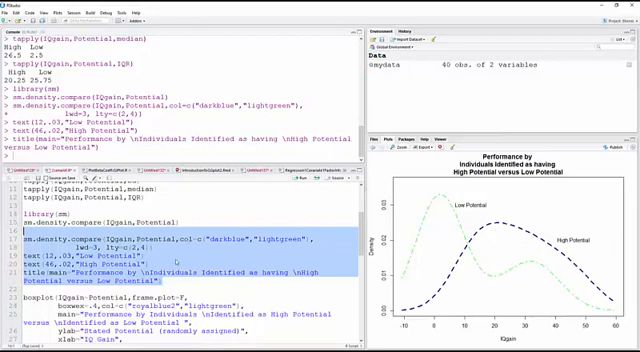
{"action": "scroll", "scroll_direction": "down", "scroll_amount": 3}
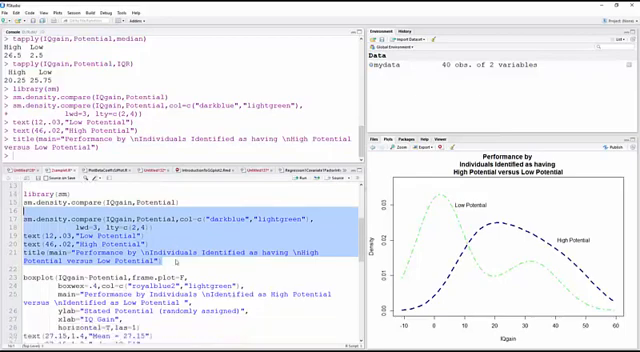
Draw a titled horizontal boxplot of Potential$Gain by group with each group's mean labelled beside its box
{"action": "scroll", "scroll_direction": "down", "scroll_amount": 3}
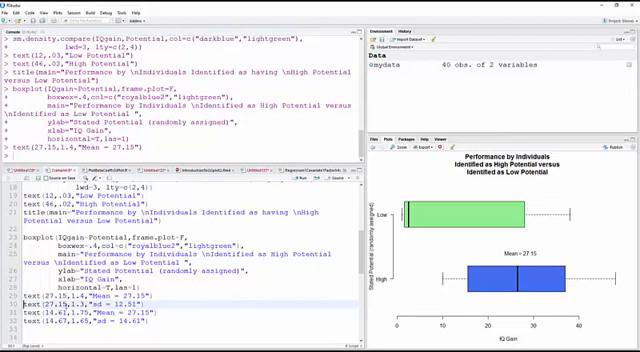
{"action": "mouse_move", "coordinate": [580, 272]}
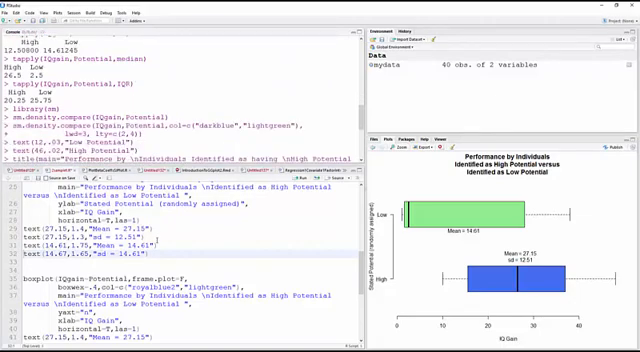
Annotate the boxplot with each group's standard deviation, sample size and a random-assignment group label
{"action": "scroll", "scroll_direction": "down", "scroll_amount": 3}
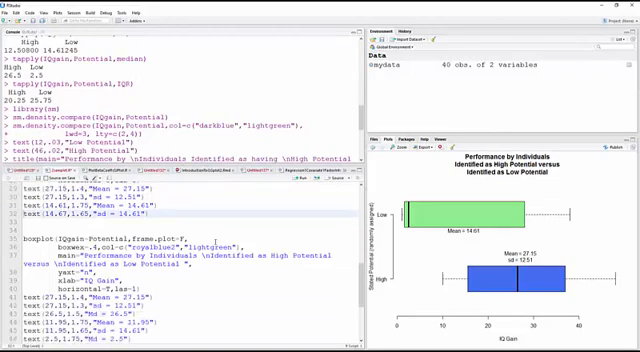
{"action": "scroll", "scroll_direction": "down", "scroll_amount": 3}
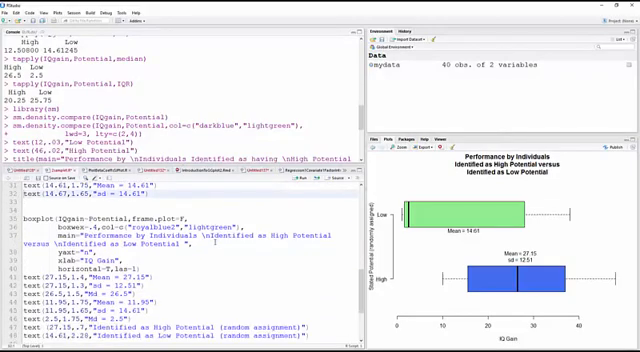
{"action": "scroll", "scroll_direction": "down", "scroll_amount": 3}
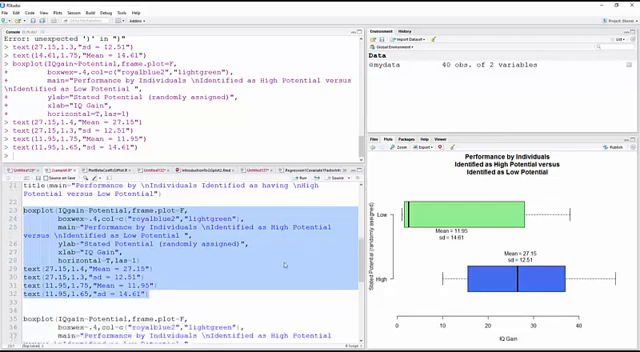
{"action": "scroll", "scroll_direction": "down", "scroll_amount": 3}
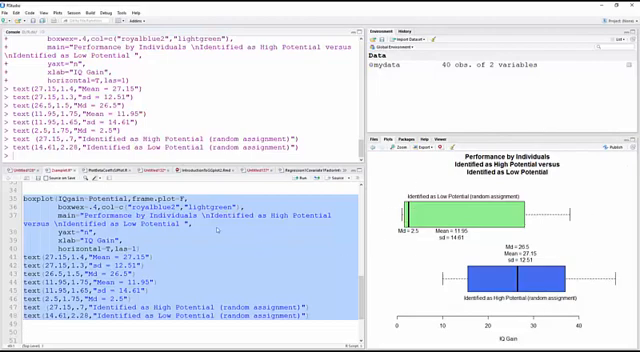
Run t.test(IQgain~Potential, alternative="greater"), giving t = 3.0341, df = 37.127, p = 0.002
{"action": "scroll", "scroll_direction": "down", "scroll_amount": 3}
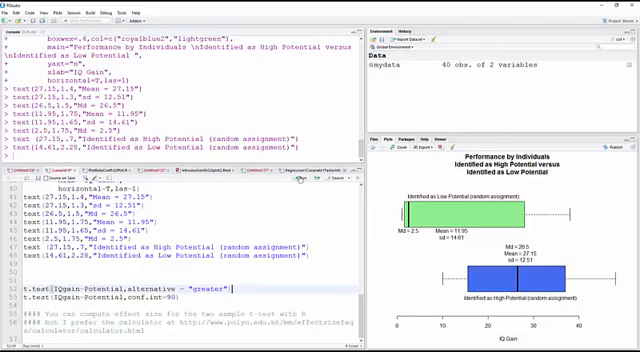
{"action": "key", "text": "Return"}
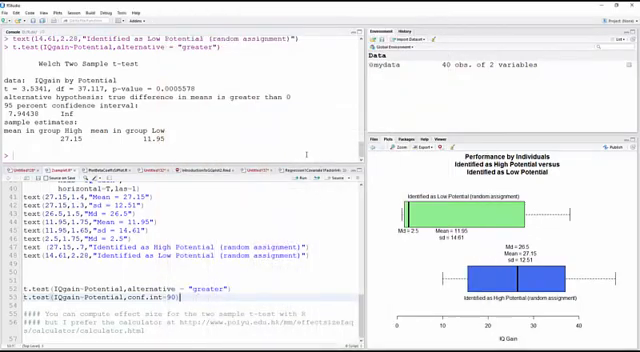
Run t.test(IQgain~Potential, conf.level=0.90) for the 90 percent interval and group means
{"action": "key", "text": "Return"}
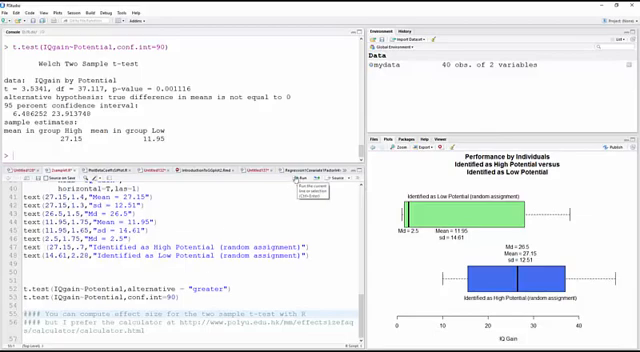
{"action": "mouse_move", "coordinate": [300, 178]}
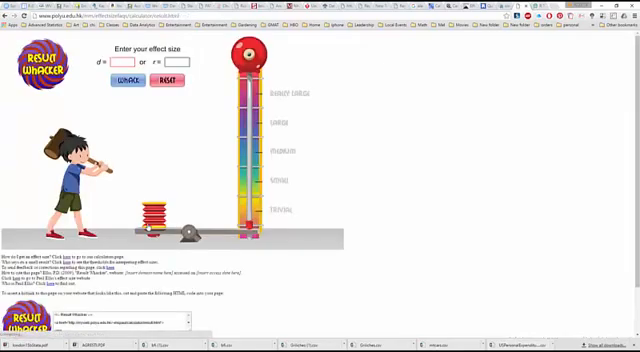
Enter Cohen's d of 1.12 and whack the strength meter twice with it
{"action": "type", "text": "1"}
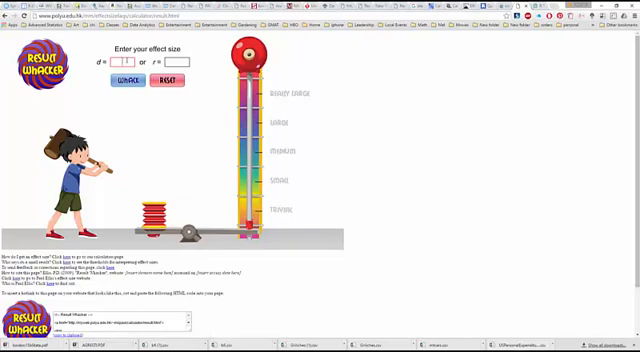
{"action": "type", "text": "1.12"}
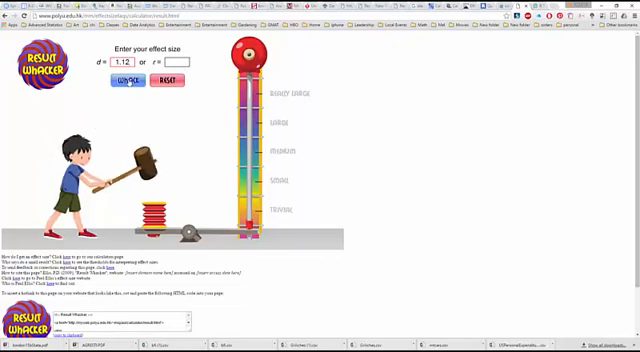
{"action": "left_click", "coordinate": [126, 84]}
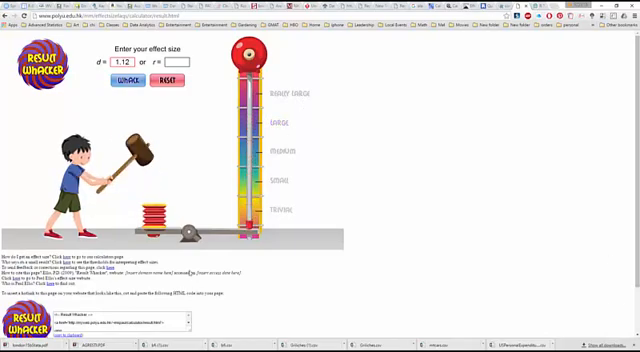
{"action": "left_click", "coordinate": [128, 84]}
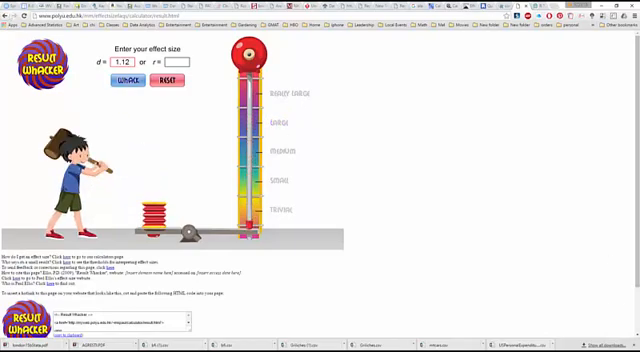